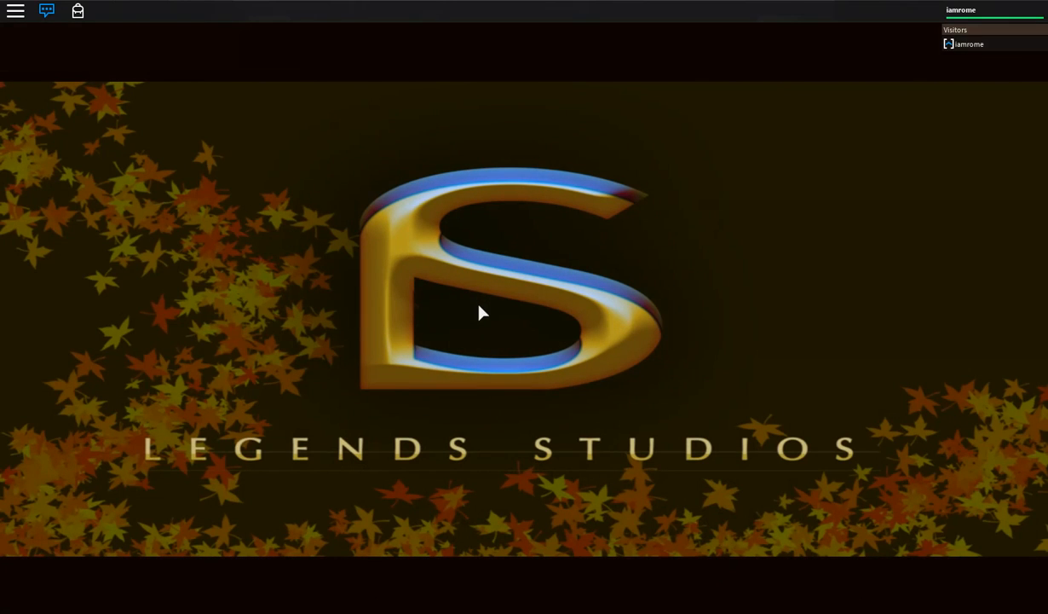
mouse_move(450, 326)
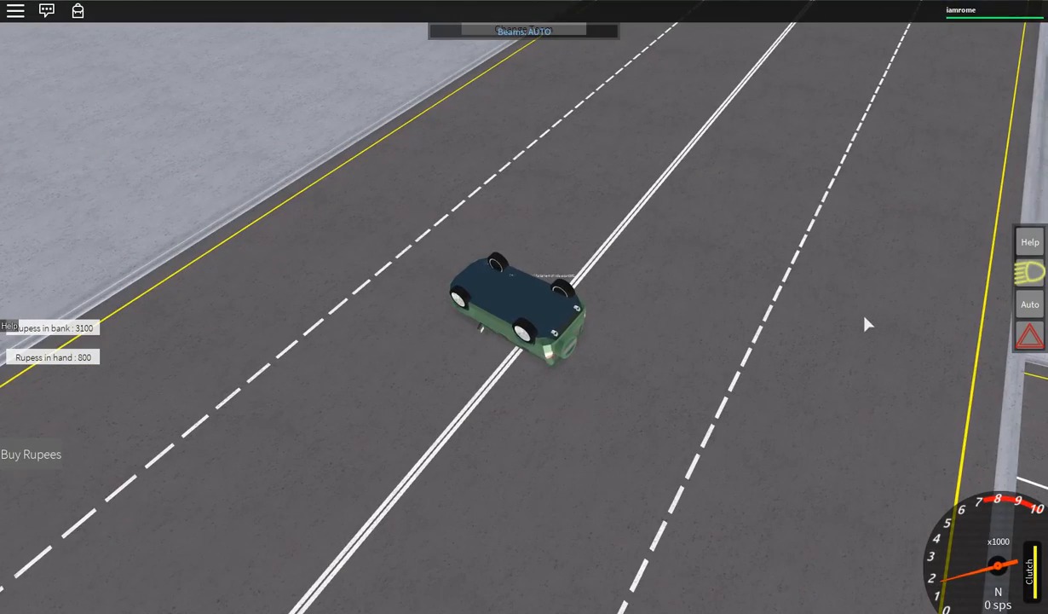
Right the car, close the Developer Console and speed down the city avenue at 67 sps.
click(1029, 243)
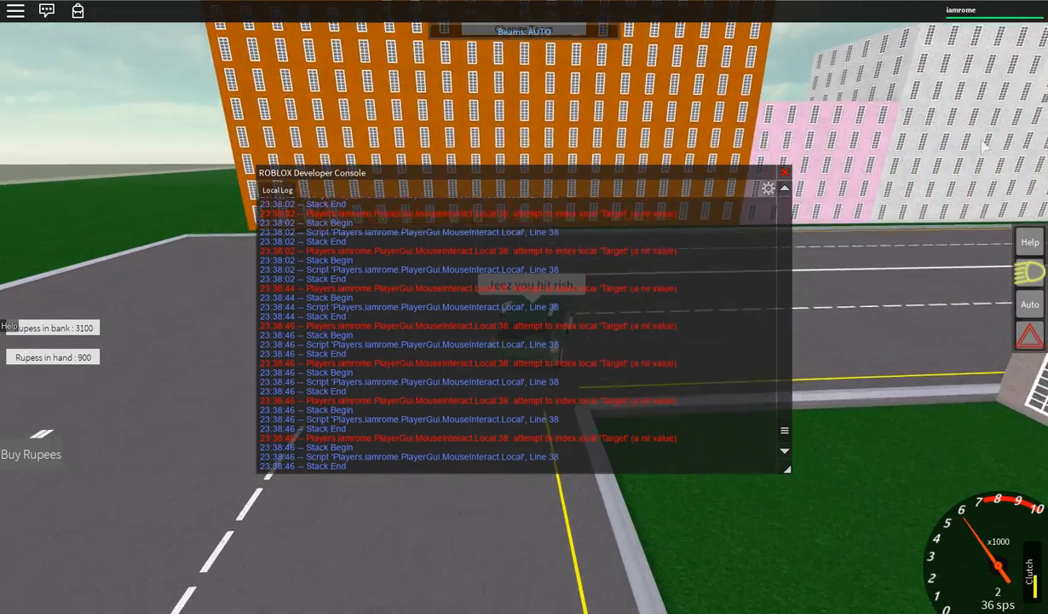
click(784, 174)
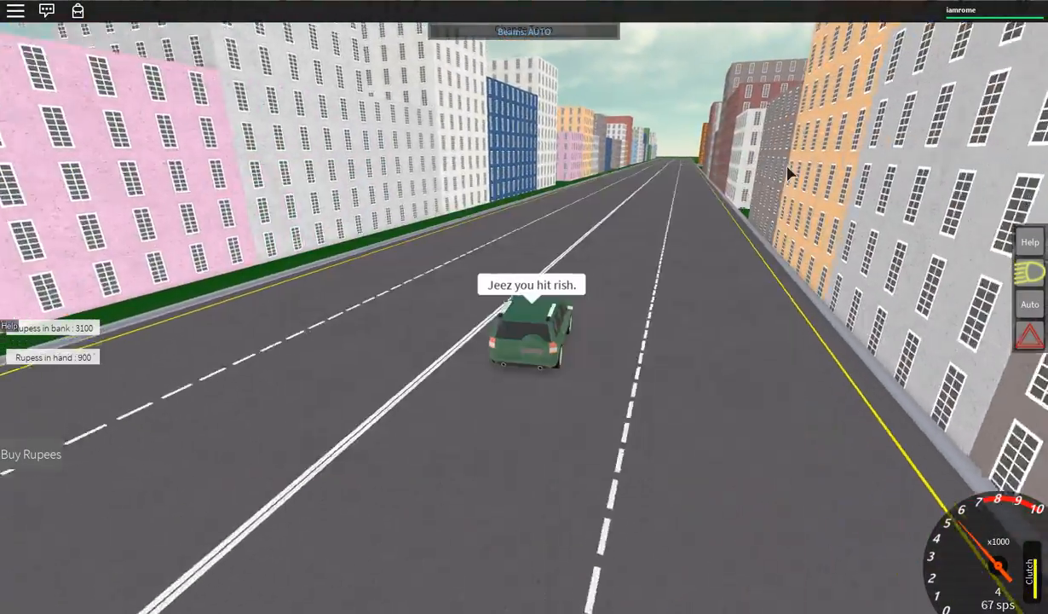